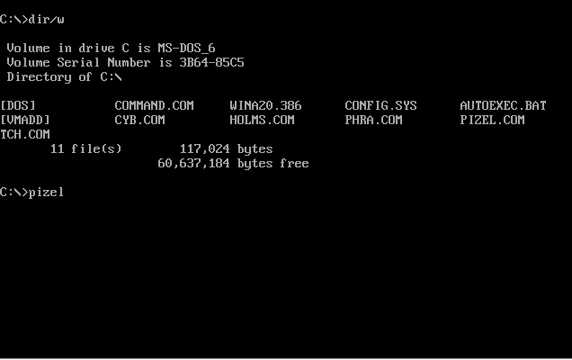
Run pizel, enter a command that comes out garbled and is rejected, then launch the MS-DOS Editor with ed
key("Return")
type("d")
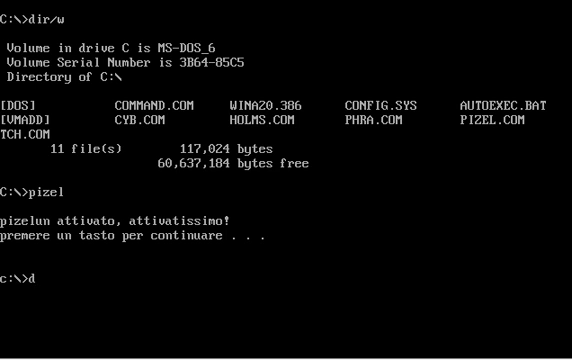
type("isif1diojeo5jfo")
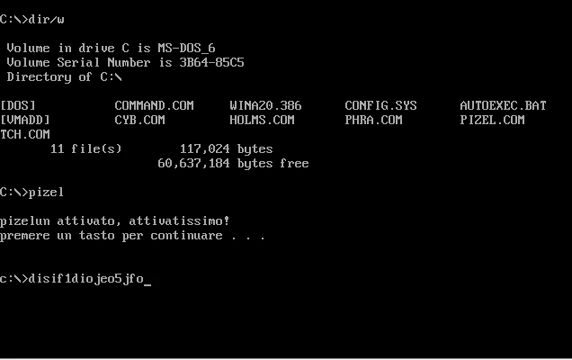
type("inf6ienonf5fneoijsf1d65jfoid11")
type("ed")
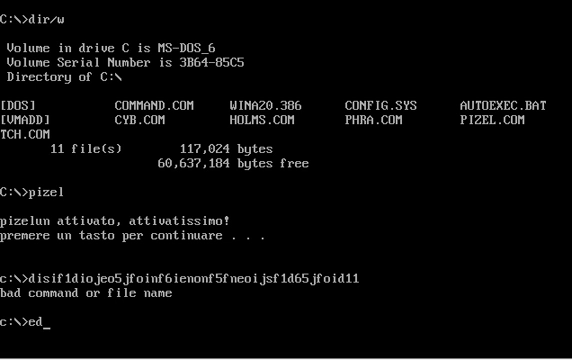
key("Return")
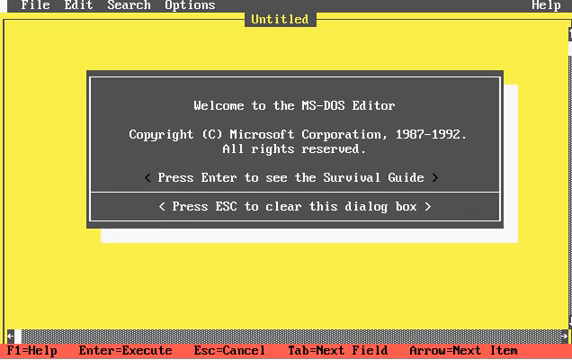
Dismiss the welcome dialog, enter fx in the yellow untitled document, and choose File > Exit
key("Escape")
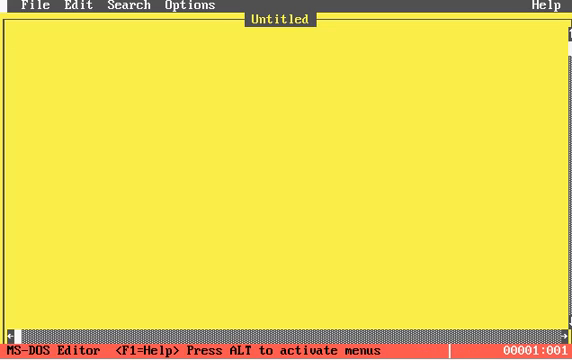
type("fx")
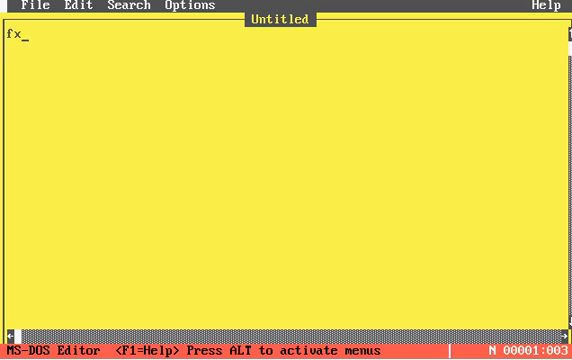
left_click(36, 4)
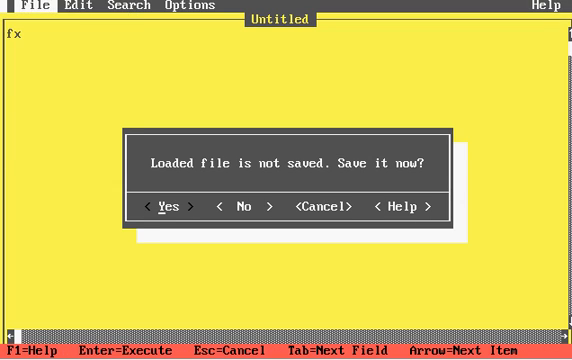